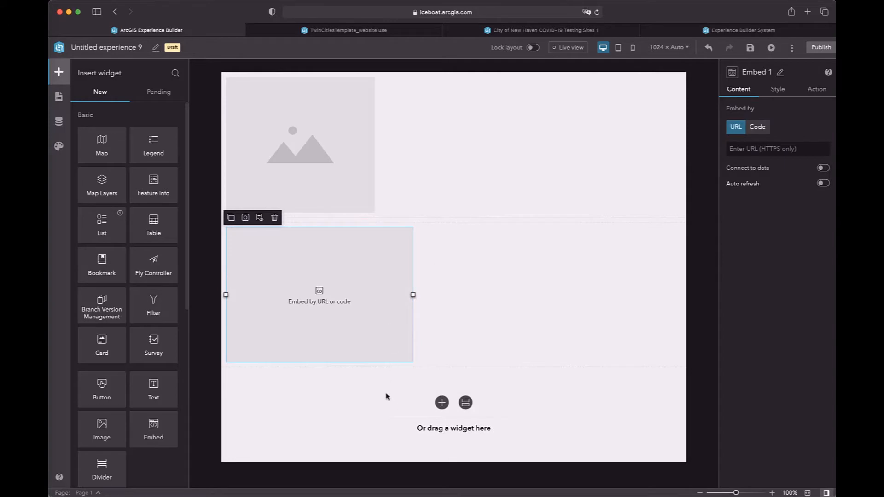
{"action": "mouse_move", "coordinate": [441, 403]}
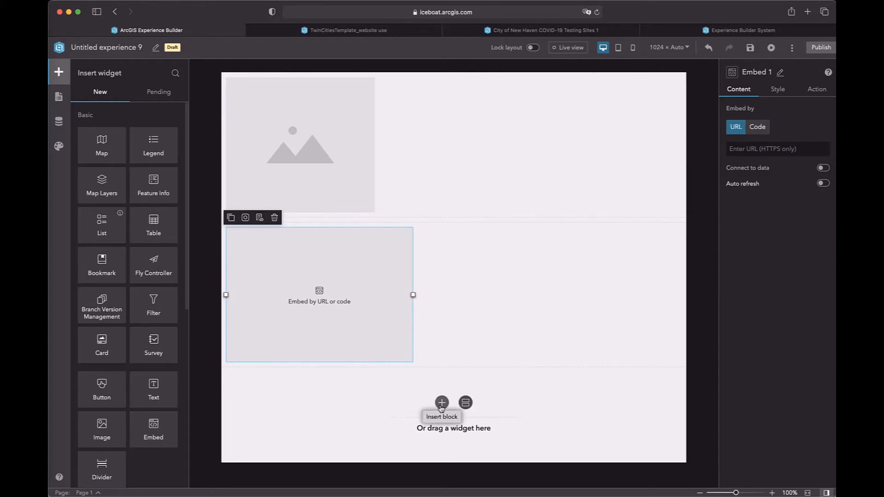
Add an image-with-heading block and a three-card image block to the scrolling page.
{"action": "left_click", "coordinate": [441, 402]}
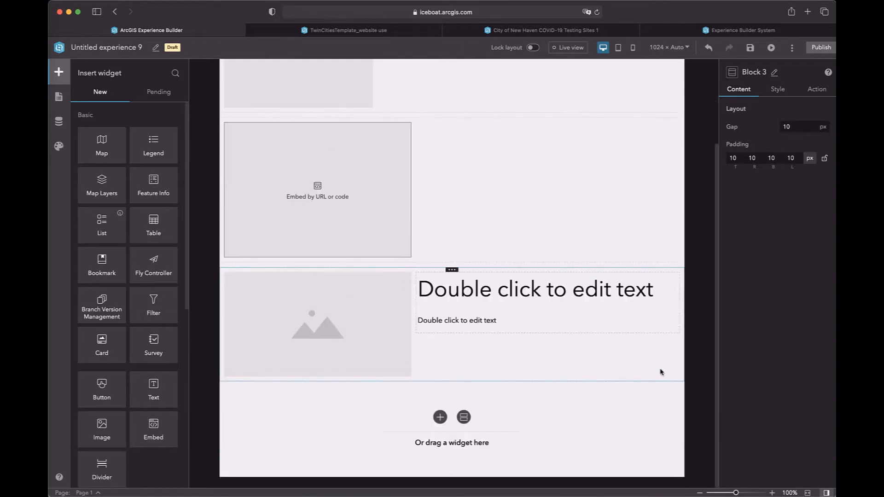
{"action": "left_click", "coordinate": [440, 417]}
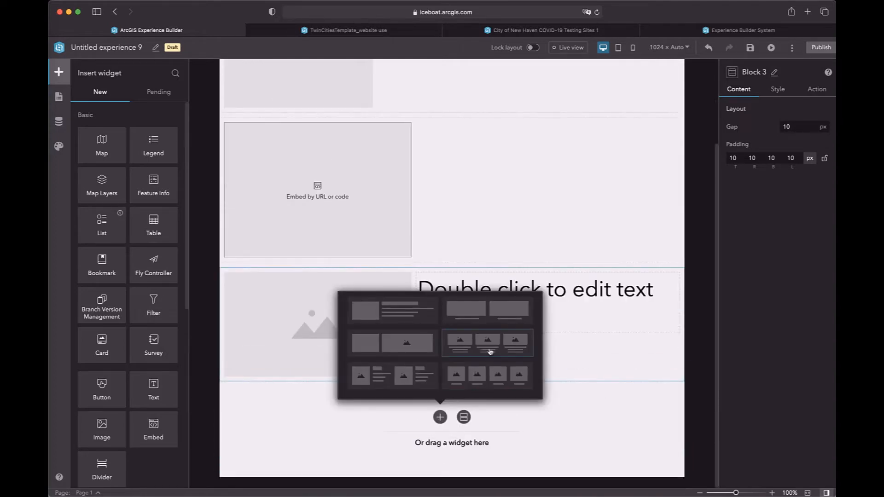
{"action": "left_click", "coordinate": [487, 342]}
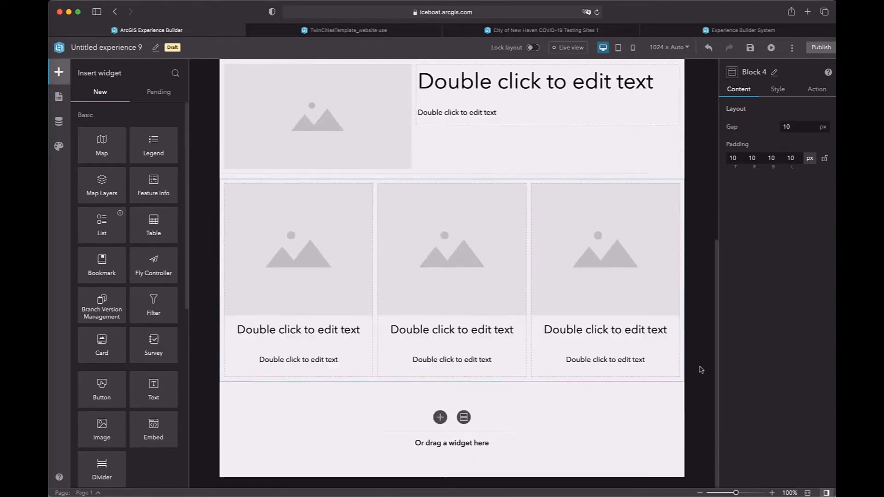
Insert a three-screen group of image grids below the blocks.
{"action": "left_click", "coordinate": [462, 417]}
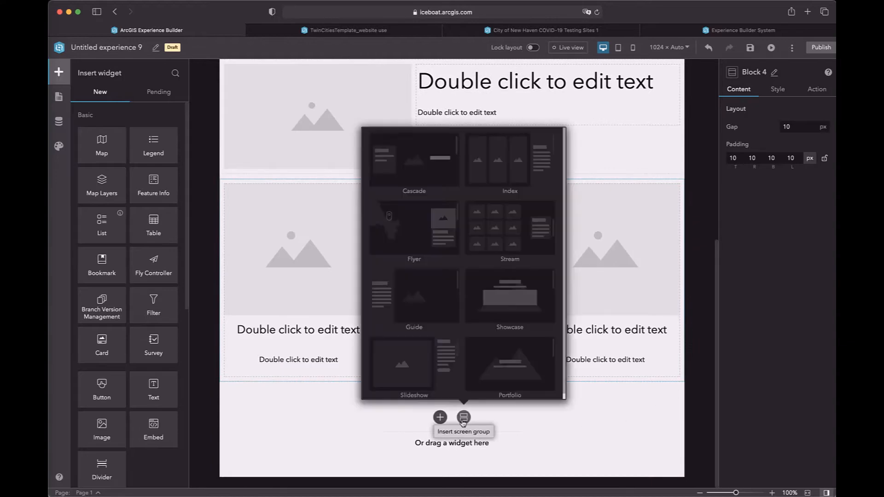
{"action": "left_click", "coordinate": [464, 417]}
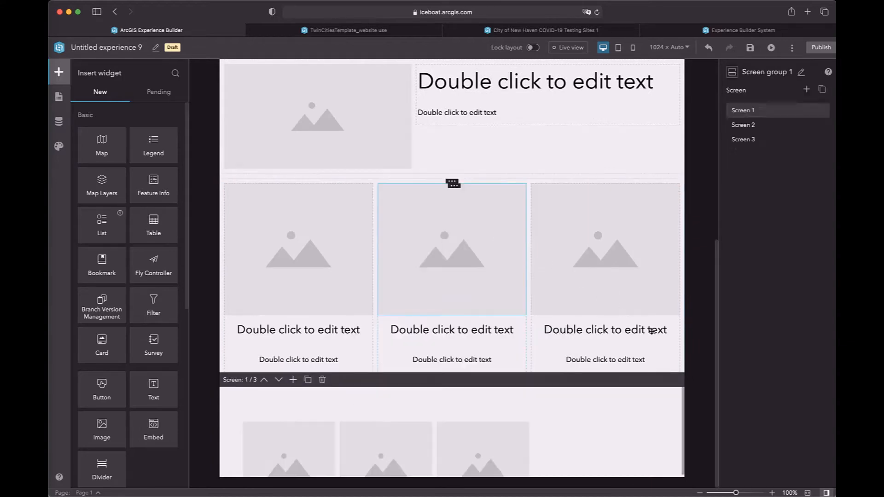
{"action": "scroll", "scroll_direction": "down", "scroll_amount": 3}
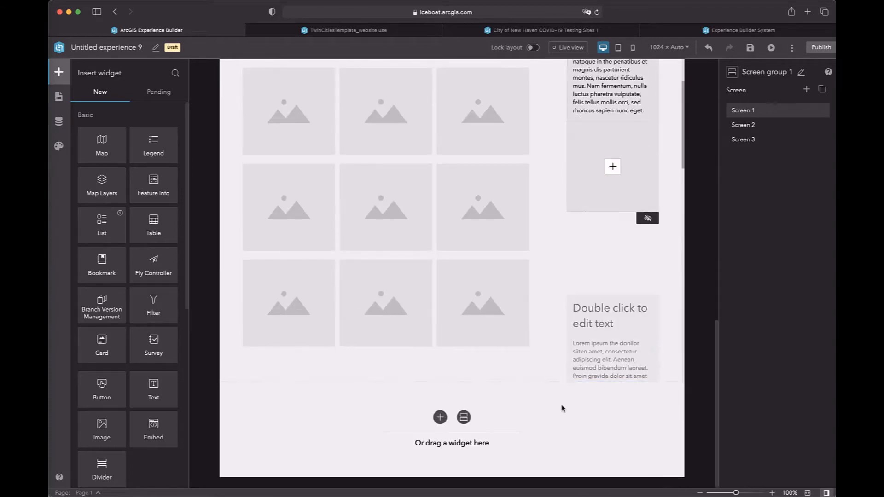
{"action": "mouse_move", "coordinate": [464, 417]}
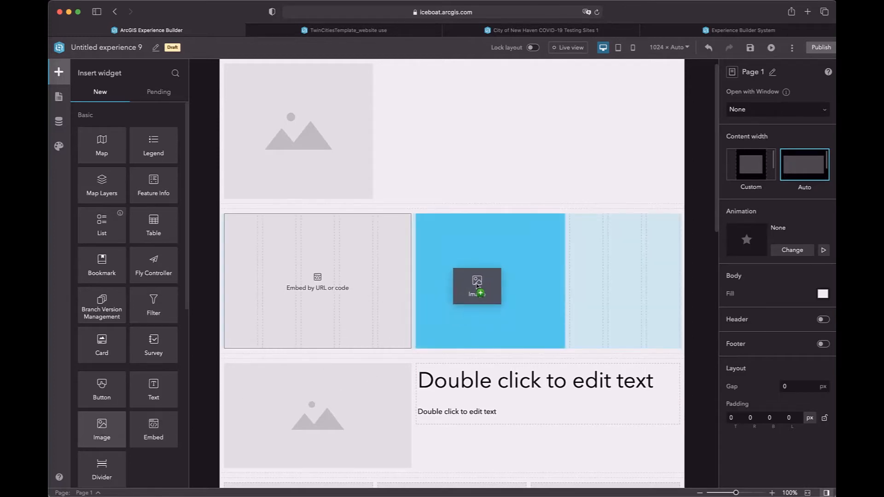
Select the new image placeholder beside the Embed widget, then deselect it.
{"action": "left_click", "coordinate": [476, 286]}
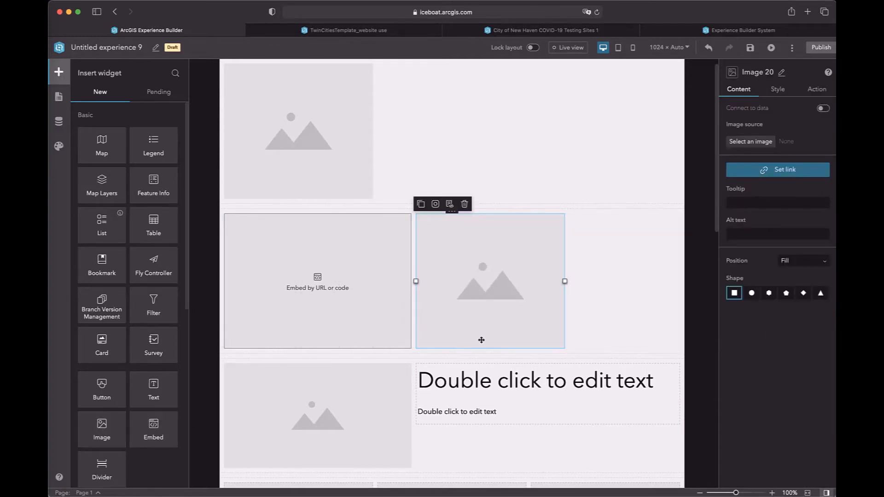
{"action": "left_click", "coordinate": [611, 251]}
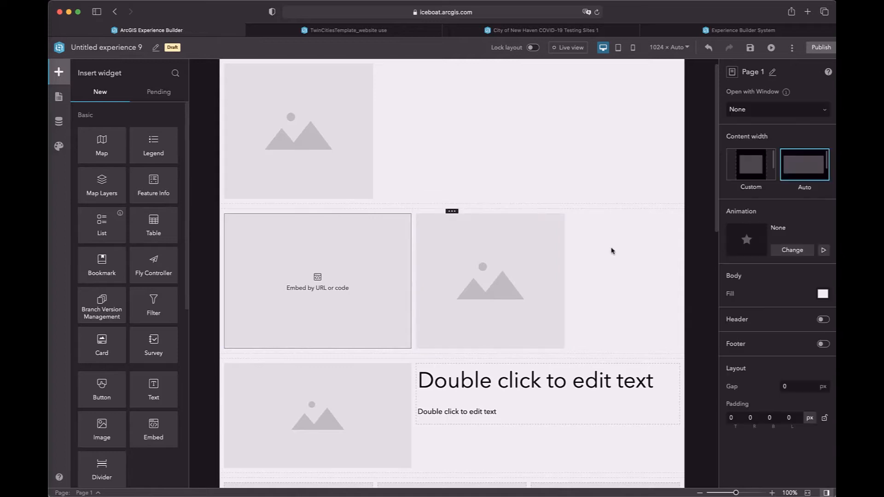
{"action": "mouse_move", "coordinate": [413, 364]}
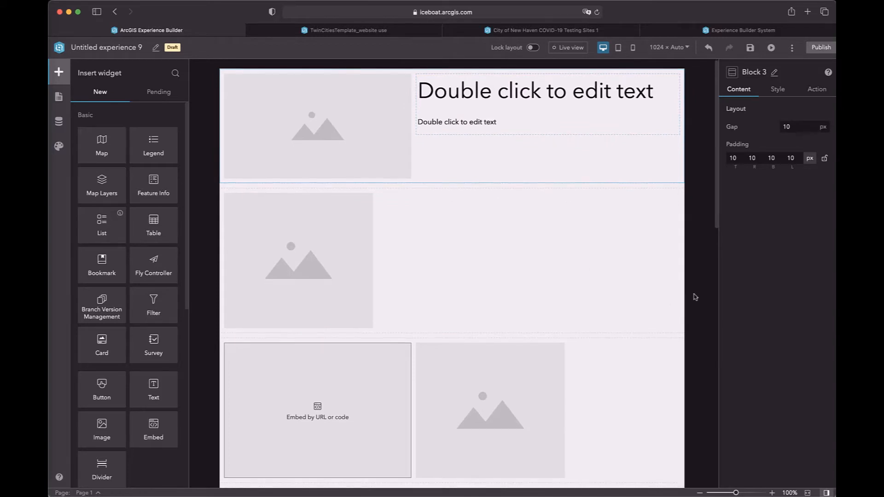
{"action": "scroll", "scroll_direction": "down", "scroll_amount": 3}
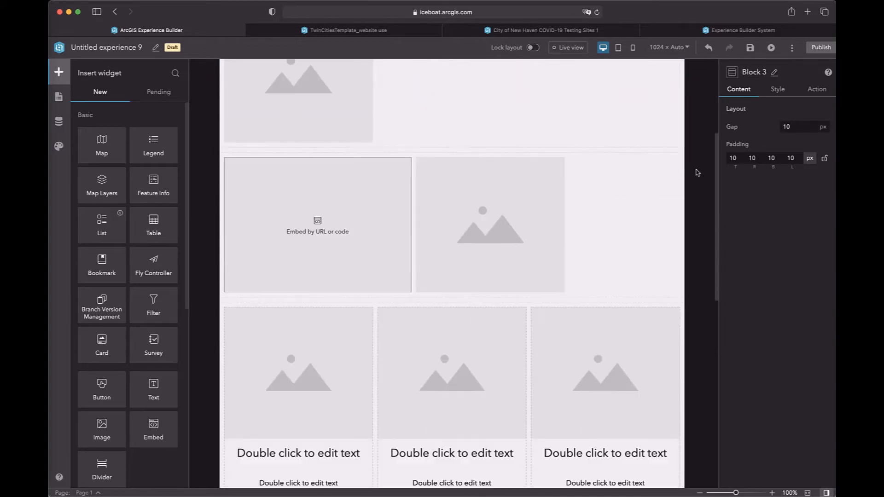
{"action": "mouse_move", "coordinate": [348, 30]}
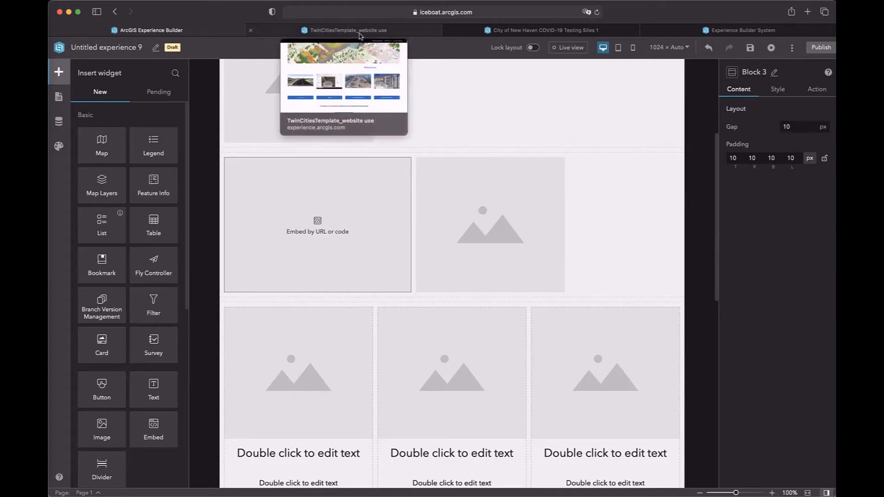
Switch to the TwinCitiesTemplate_website use tab and scroll through the example site.
{"action": "left_click", "coordinate": [348, 30]}
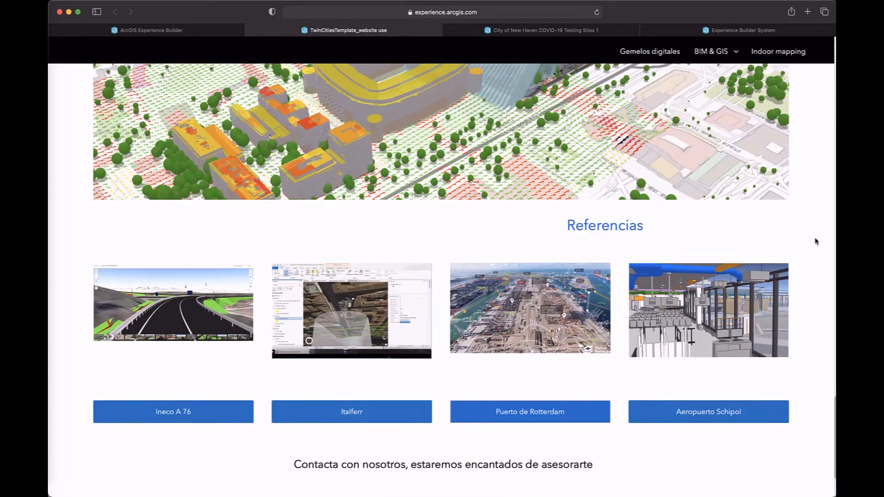
{"action": "scroll", "scroll_direction": "up", "scroll_amount": 3}
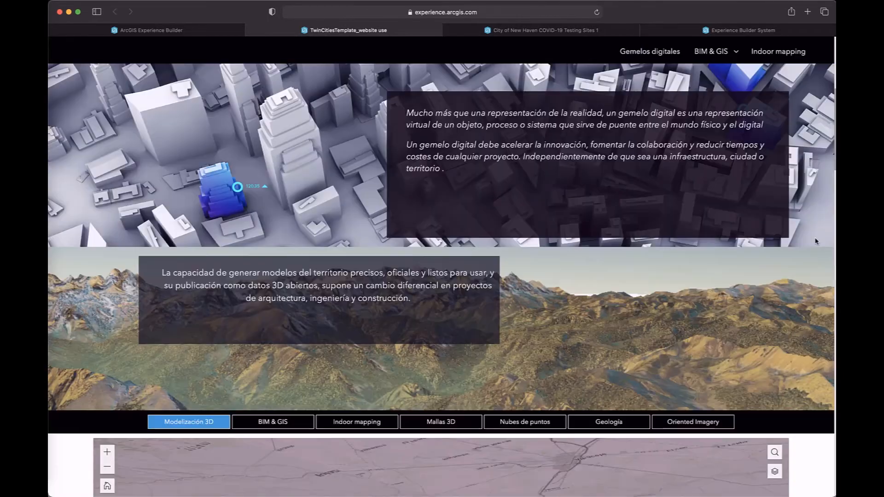
{"action": "scroll", "scroll_direction": "up", "scroll_amount": 3}
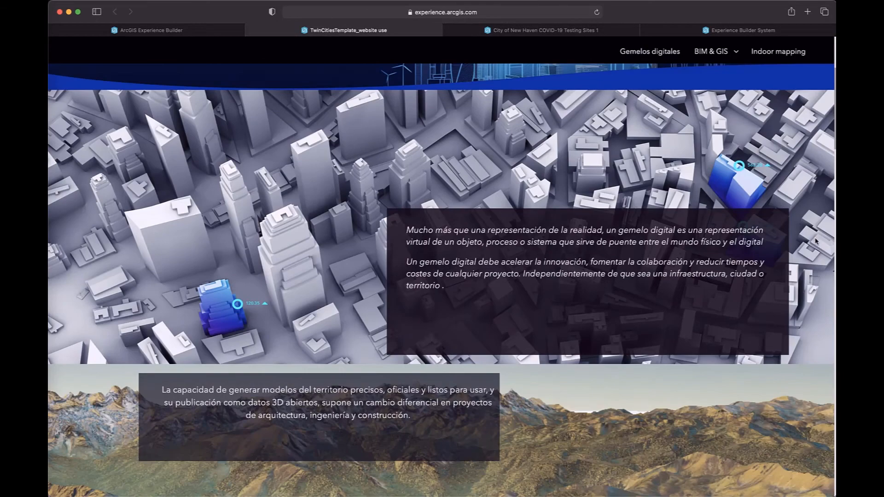
{"action": "scroll", "scroll_direction": "down", "scroll_amount": 3}
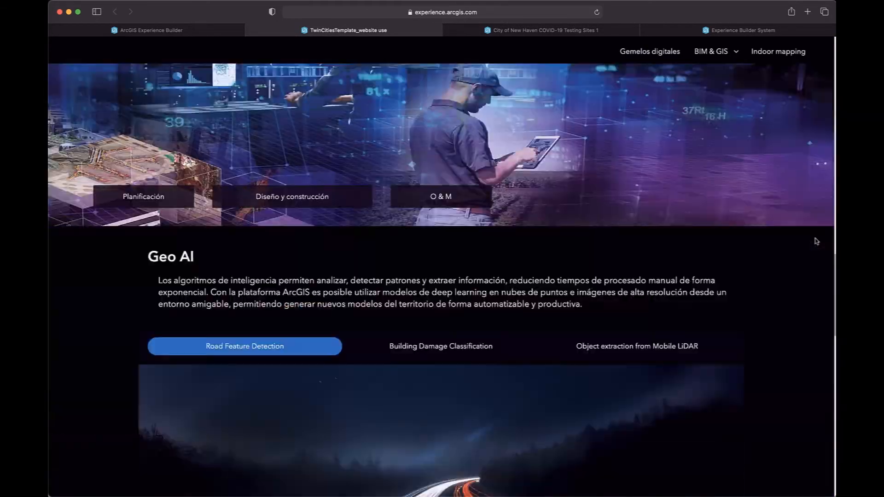
{"action": "scroll", "scroll_direction": "down", "scroll_amount": 3}
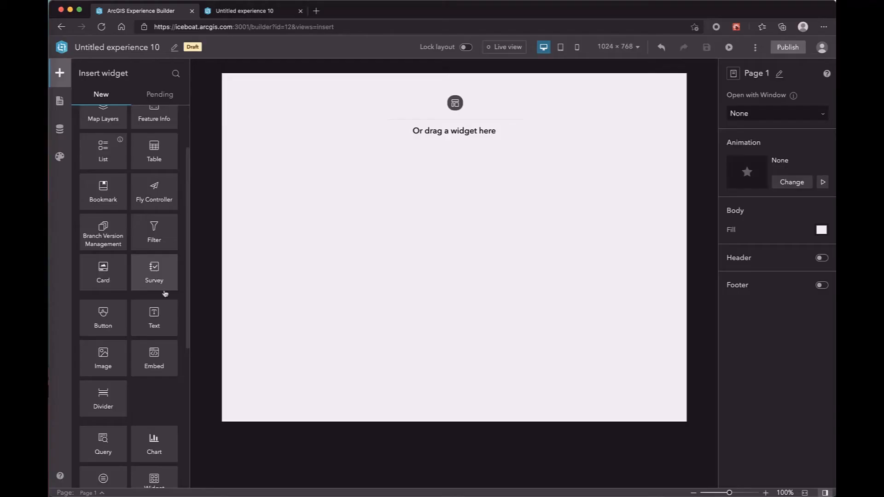
{"action": "mouse_move", "coordinate": [103, 359]}
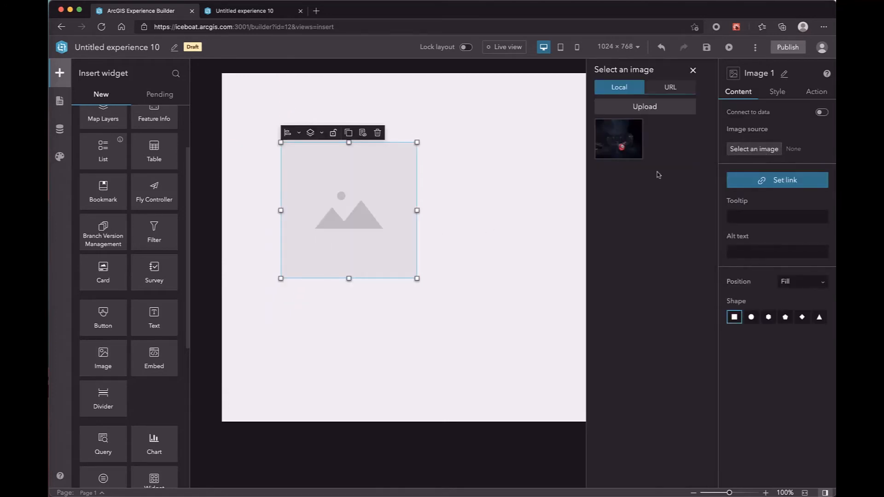
Use the uploaded dark red-ball photo as the image and move it to the top centre.
{"action": "left_click", "coordinate": [618, 139]}
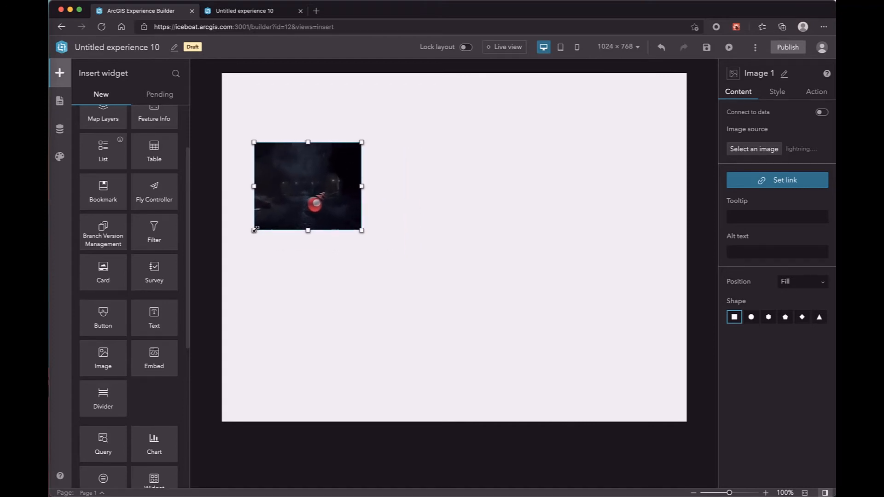
{"action": "left_click_drag", "start_coordinate": [308, 186], "coordinate": [299, 148]}
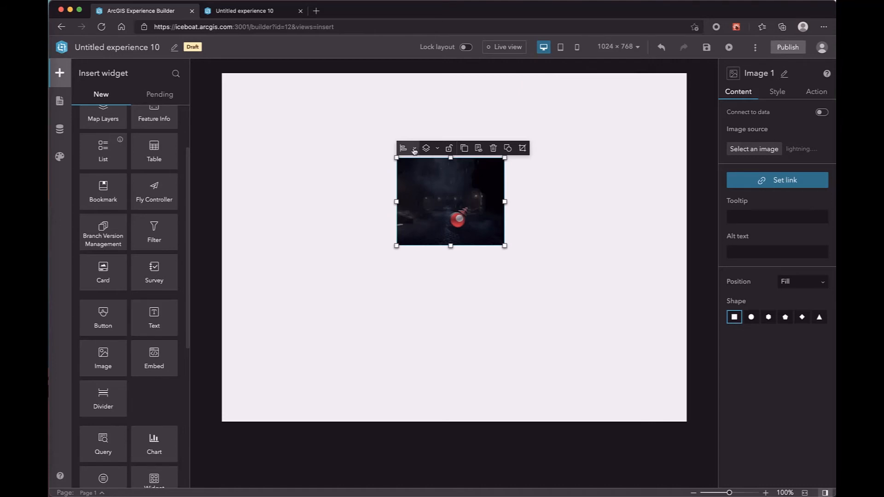
Snap the photo to the page's left edge, then to the right edge.
{"action": "left_click", "coordinate": [403, 149]}
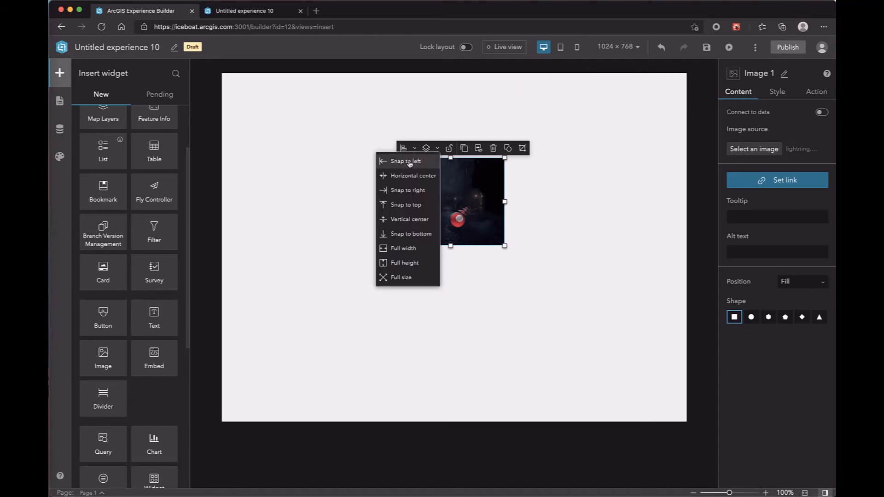
{"action": "left_click", "coordinate": [405, 161]}
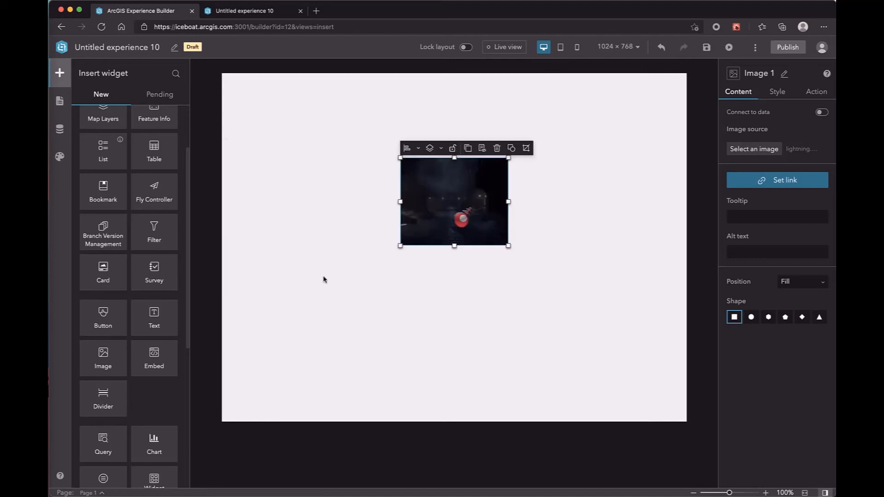
{"action": "left_click", "coordinate": [411, 148]}
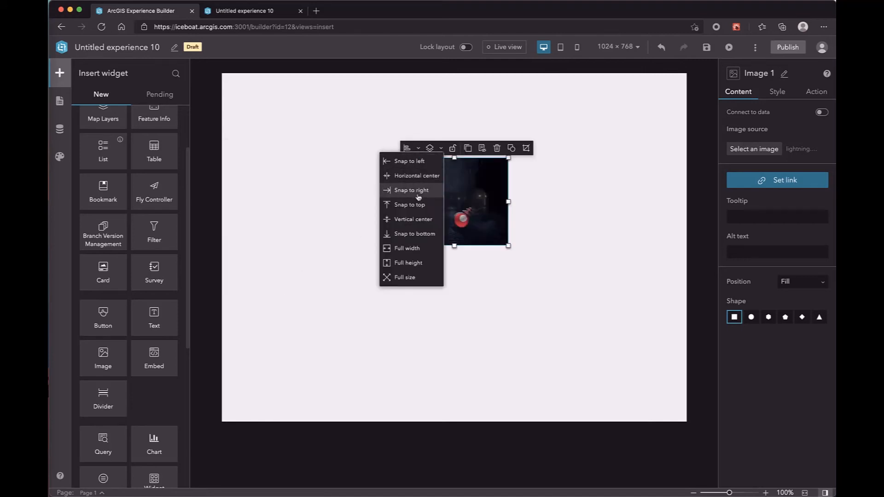
{"action": "left_click", "coordinate": [410, 190]}
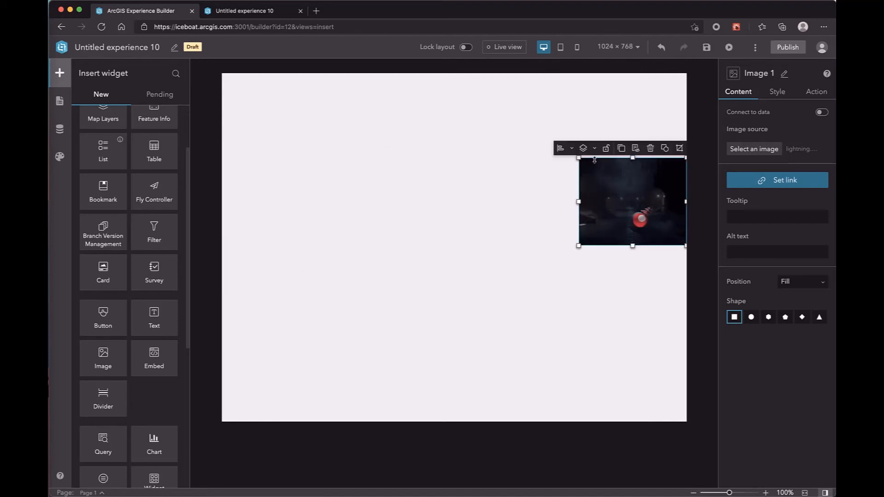
Centre the photo vertically and horizontally on the full-screen page.
{"action": "left_click", "coordinate": [563, 148]}
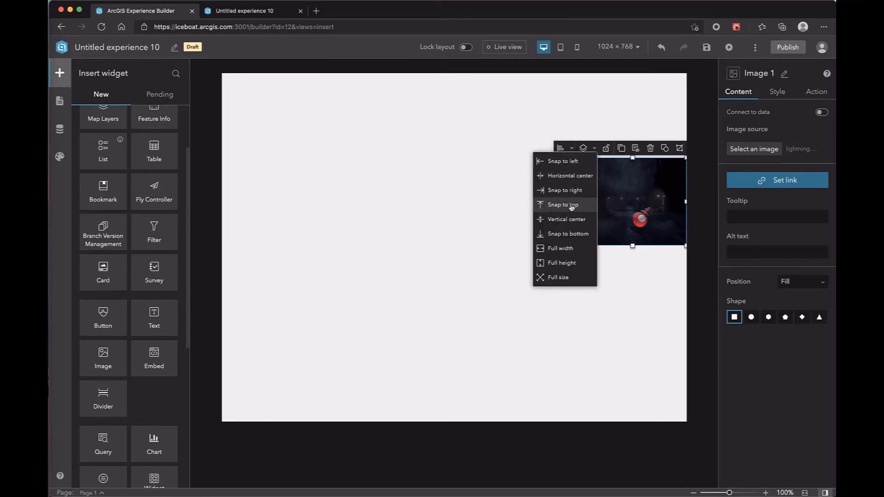
{"action": "left_click", "coordinate": [561, 205]}
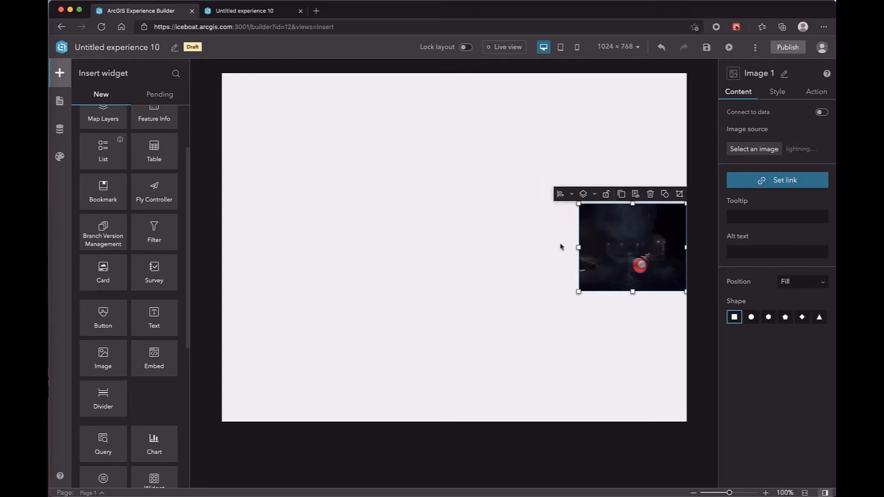
{"action": "left_click", "coordinate": [562, 194]}
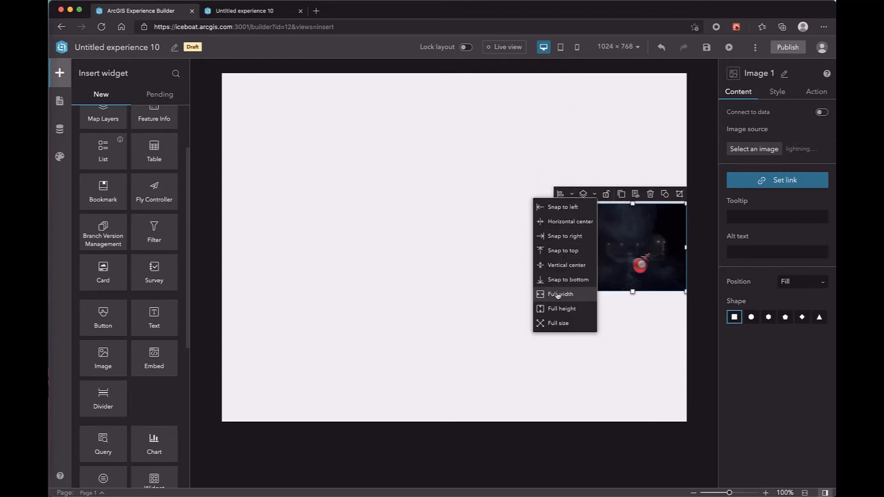
{"action": "left_click", "coordinate": [564, 280]}
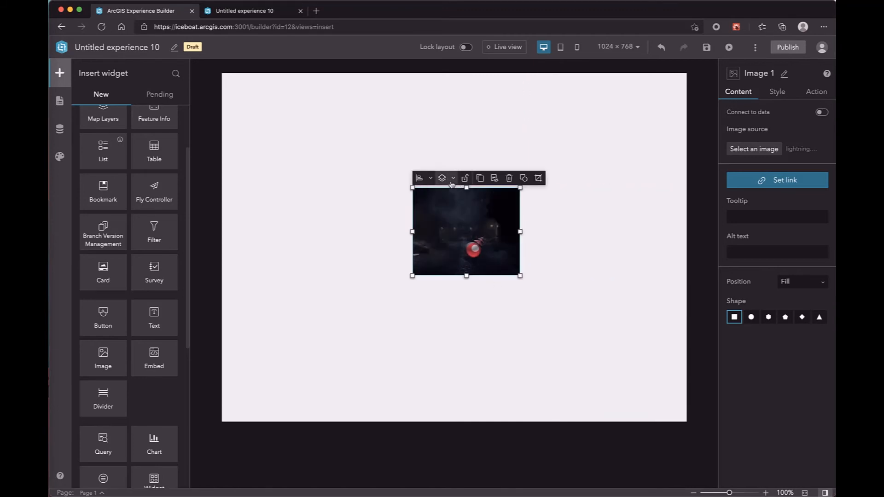
{"action": "left_click", "coordinate": [420, 178]}
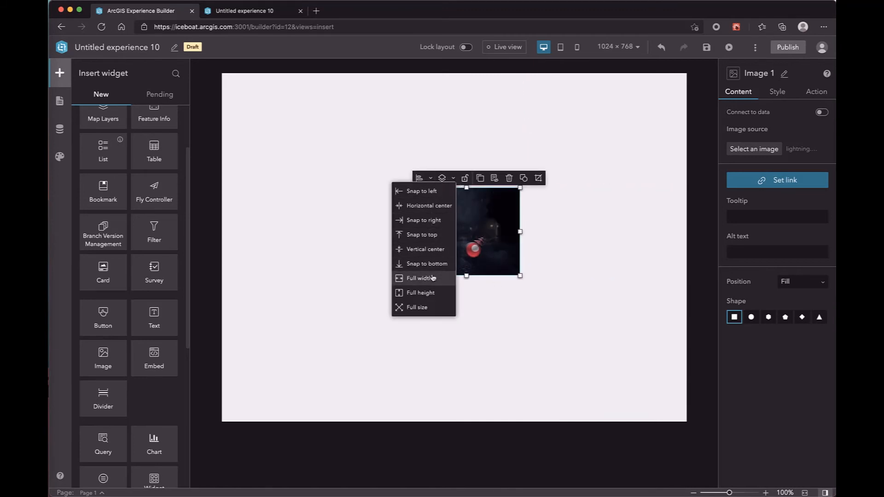
{"action": "left_click", "coordinate": [419, 278]}
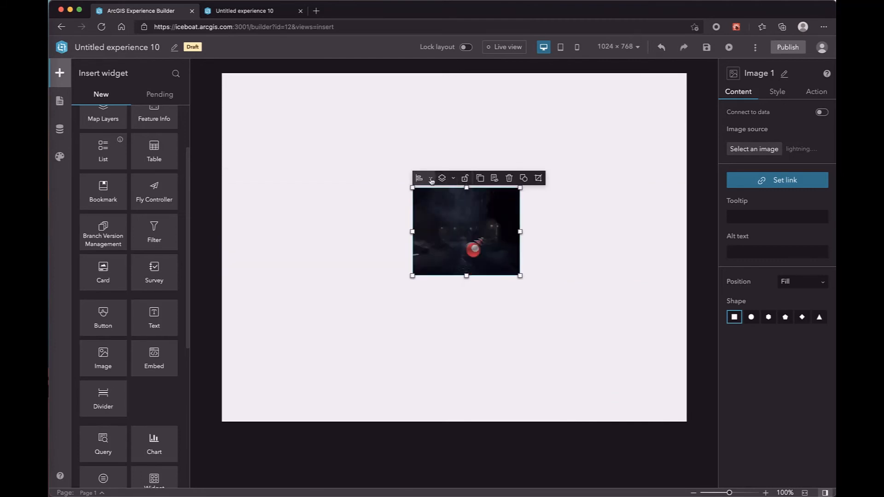
{"action": "left_click", "coordinate": [420, 178]}
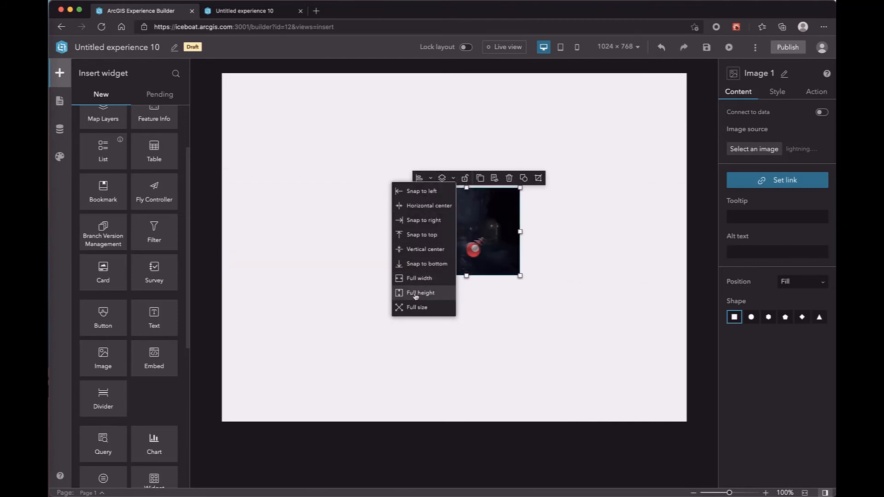
{"action": "left_click", "coordinate": [420, 293]}
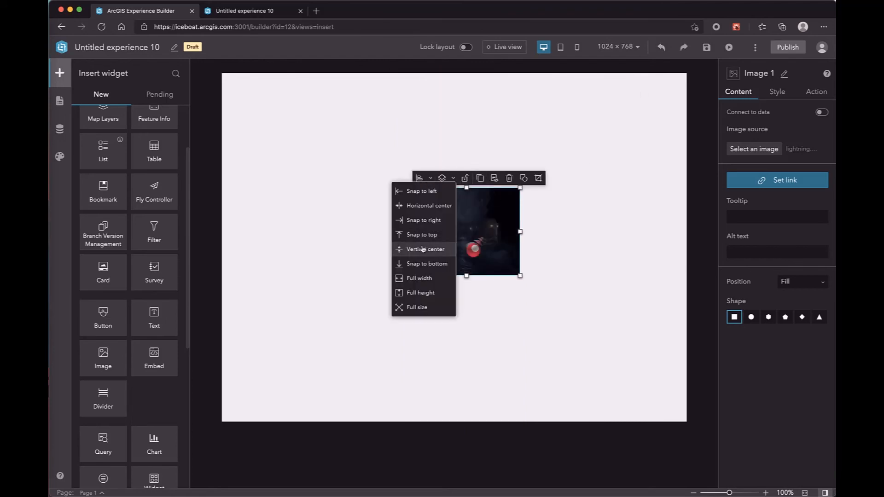
{"action": "left_click", "coordinate": [416, 307]}
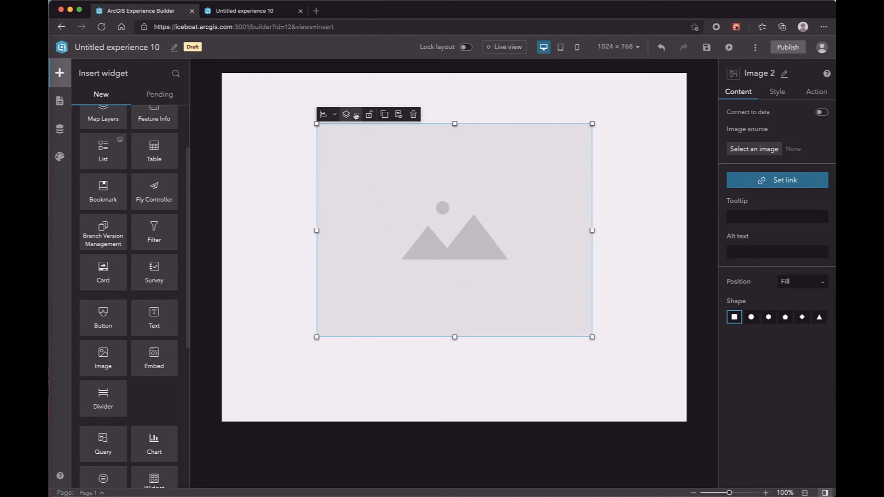
Bring the empty image in front of the photo, then send it to the back.
{"action": "left_click", "coordinate": [356, 115]}
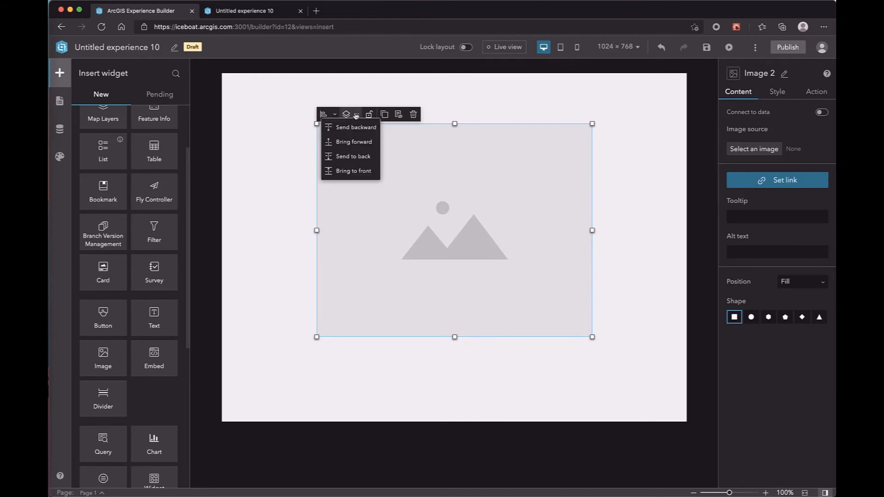
{"action": "mouse_move", "coordinate": [361, 158]}
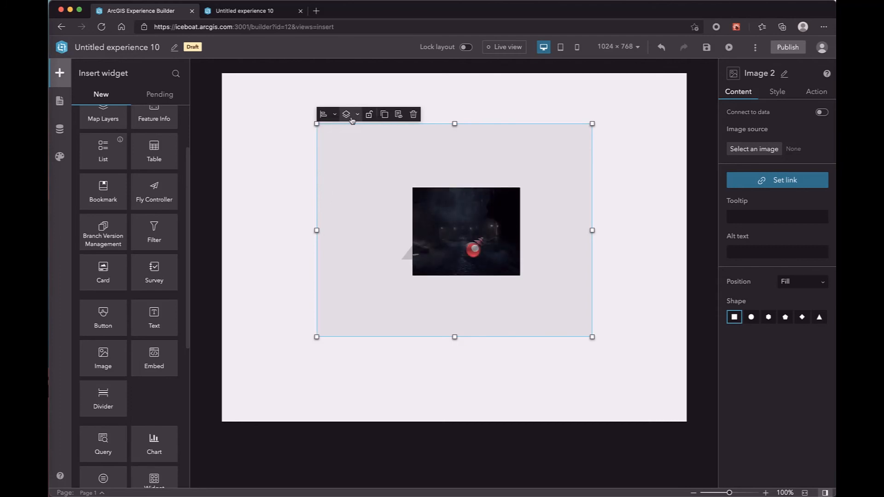
{"action": "left_click", "coordinate": [348, 114]}
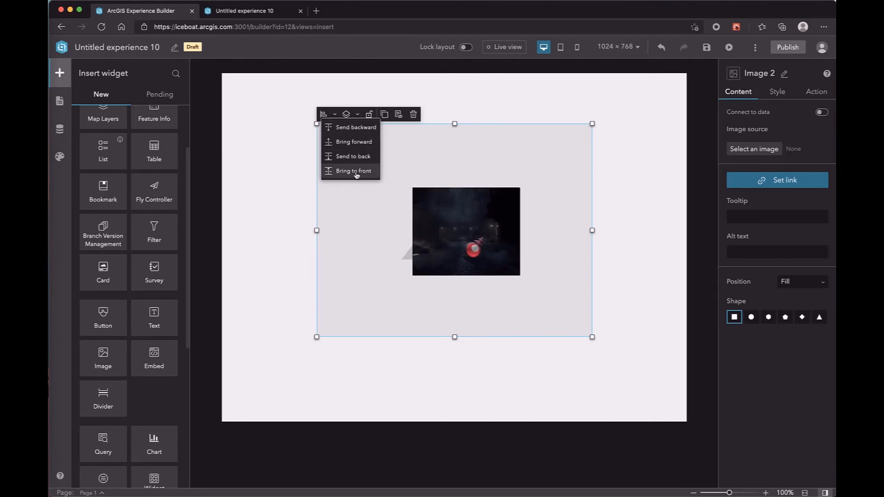
{"action": "left_click", "coordinate": [353, 170]}
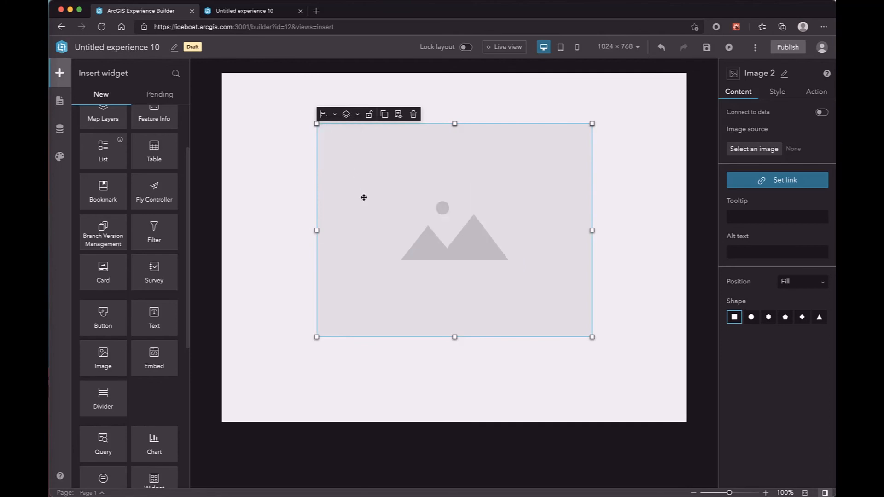
{"action": "mouse_move", "coordinate": [349, 121]}
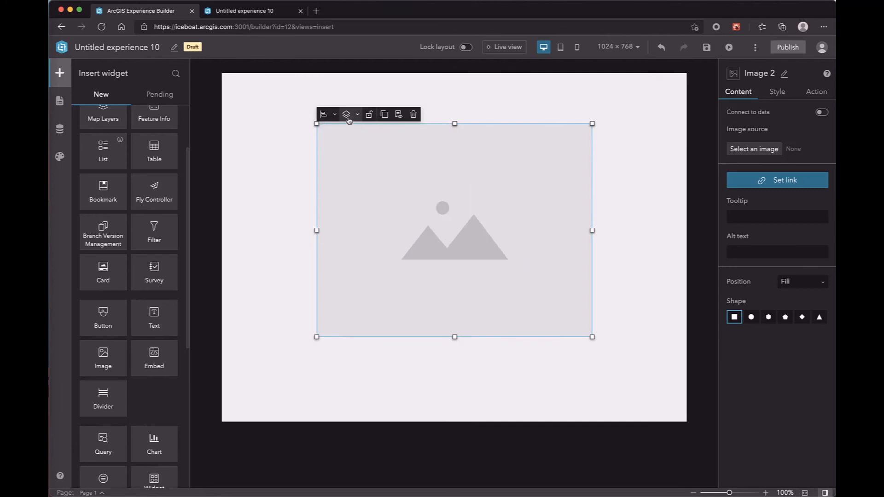
{"action": "left_click", "coordinate": [347, 115]}
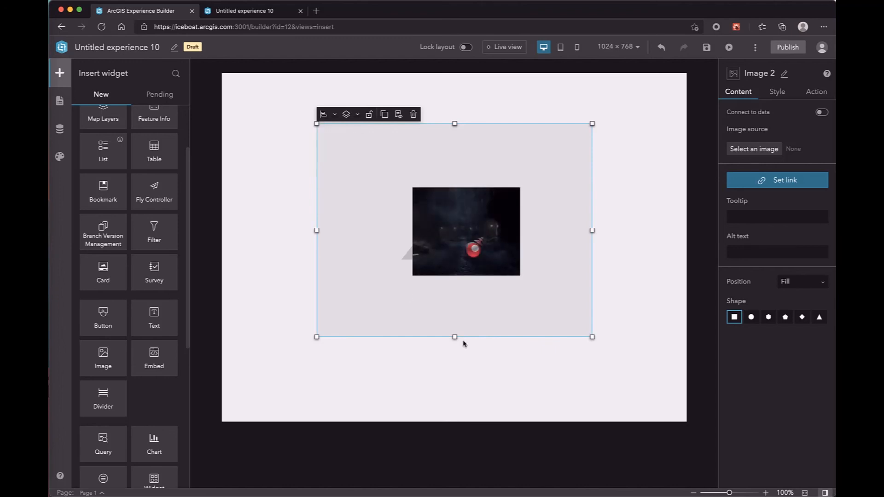
{"action": "left_click", "coordinate": [508, 382]}
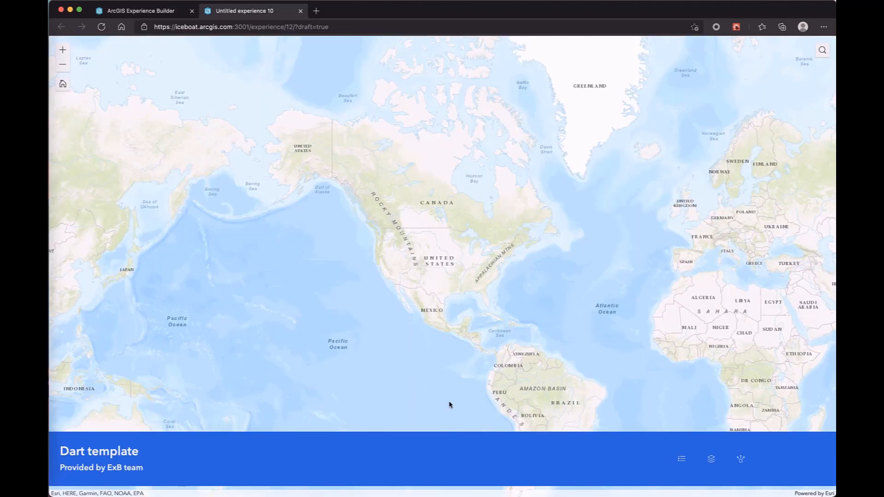
{"action": "mouse_move", "coordinate": [681, 459]}
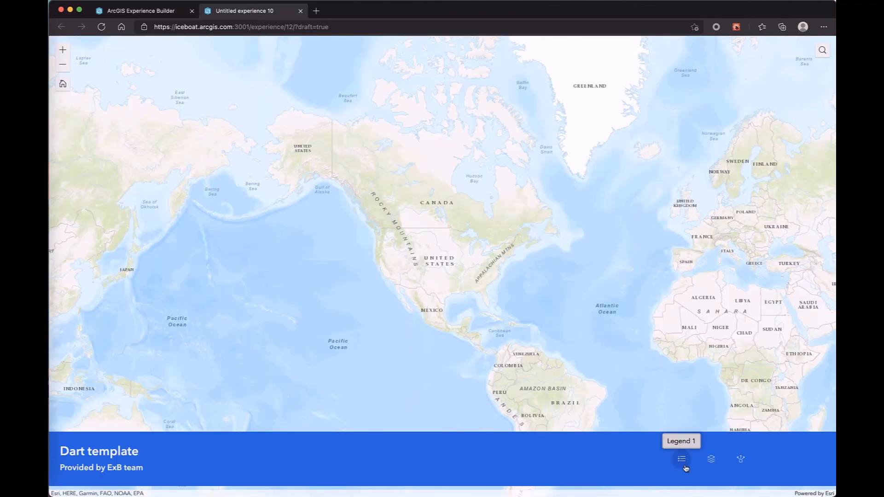
Open the Legend and Map Layers panels over the Dart template map.
{"action": "left_click", "coordinate": [680, 459]}
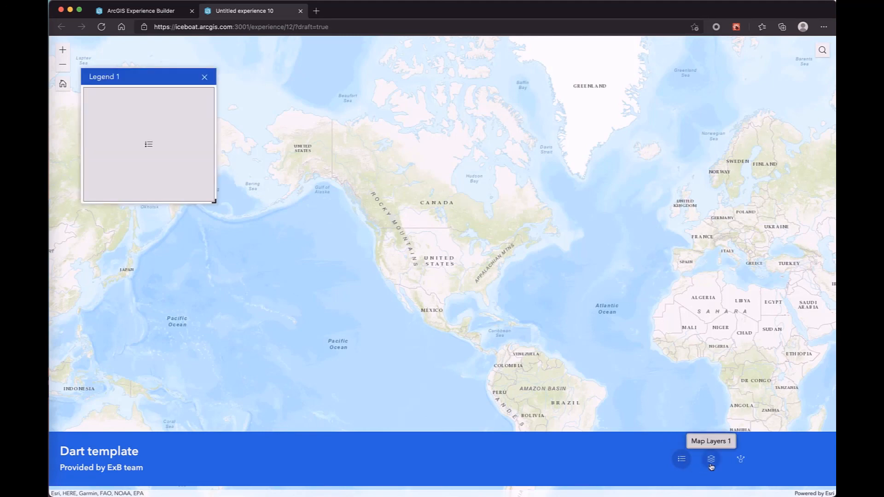
{"action": "left_click", "coordinate": [740, 459]}
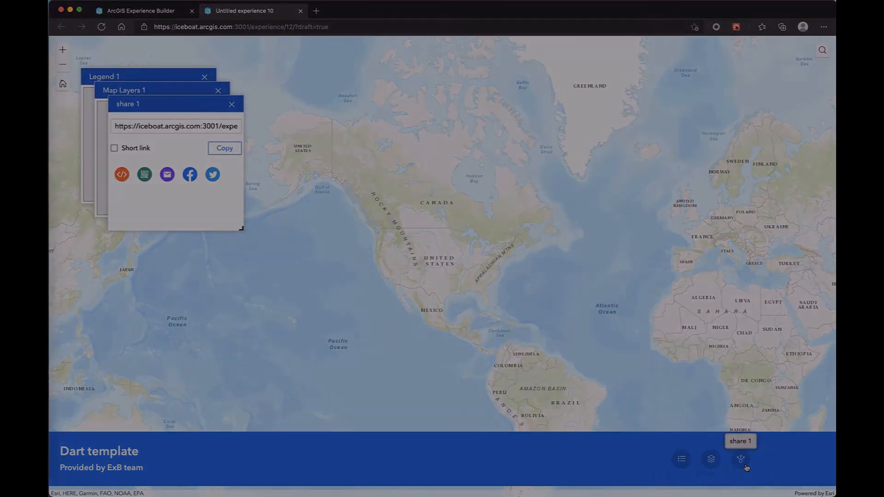